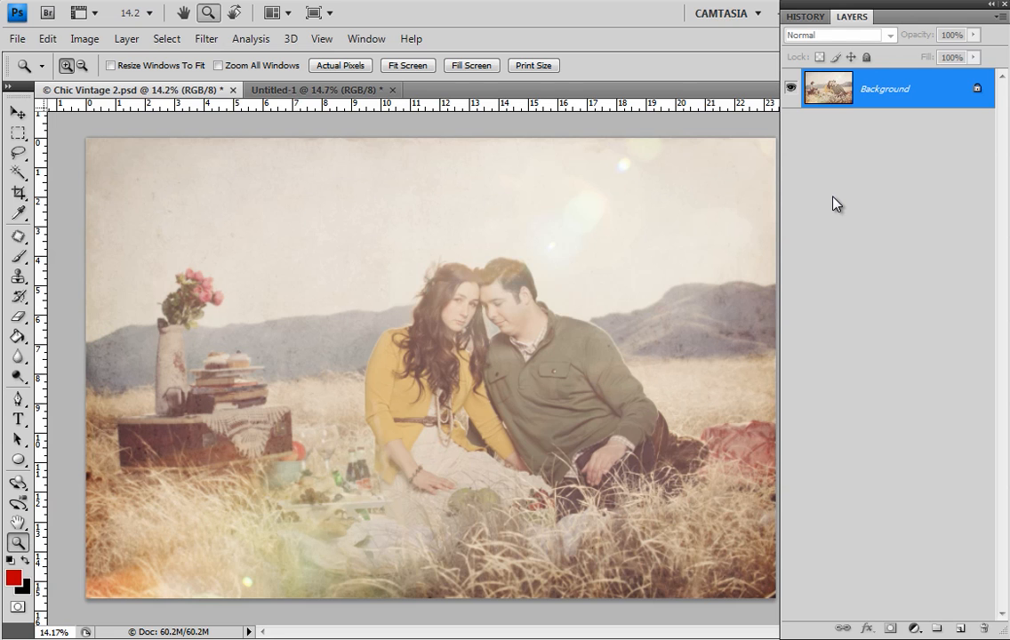
mouse_move(788, 181)
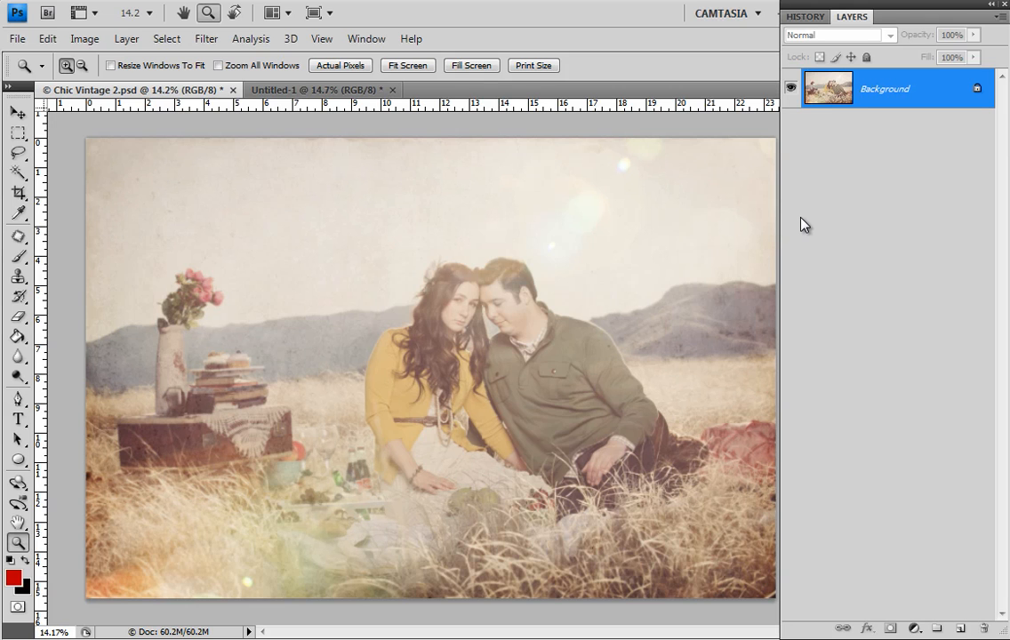
mouse_move(206, 149)
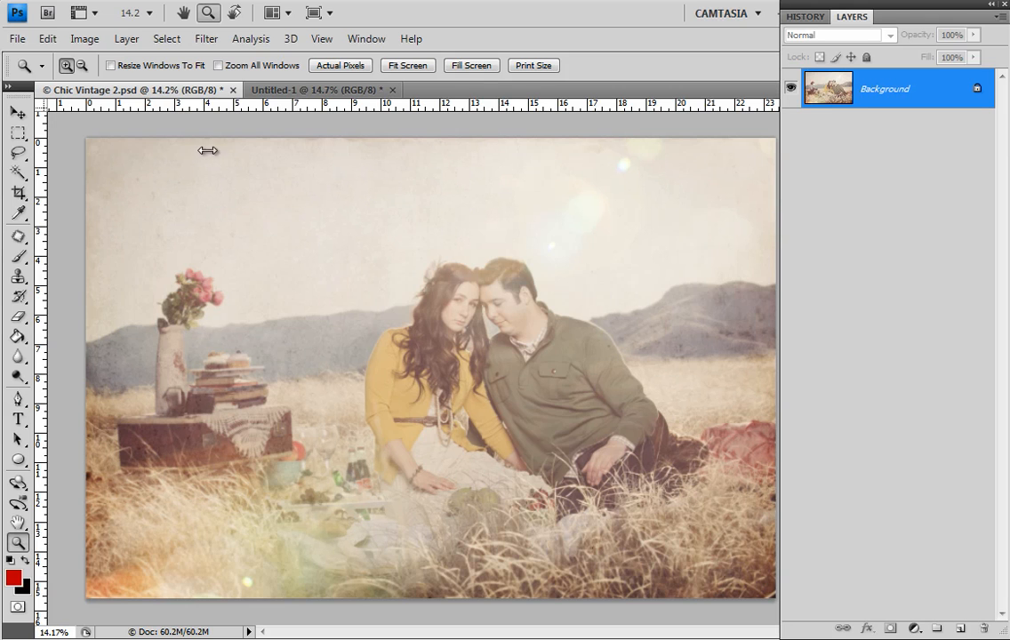
mouse_move(708, 630)
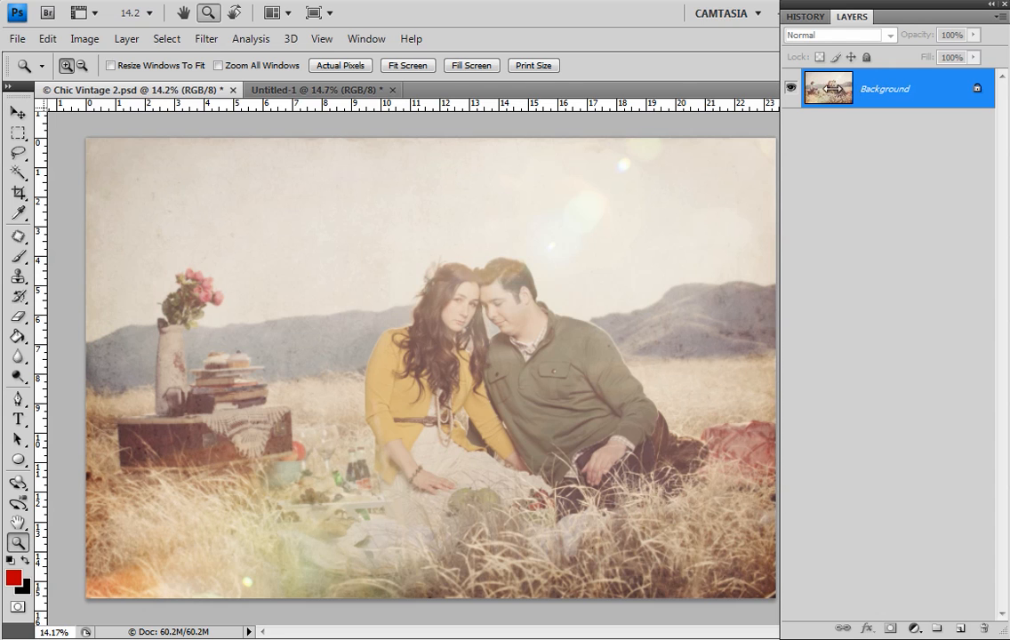
Step: Convert the photo's Background into a regular Layer 0 and bring up its layer style settings
double_click(891, 89)
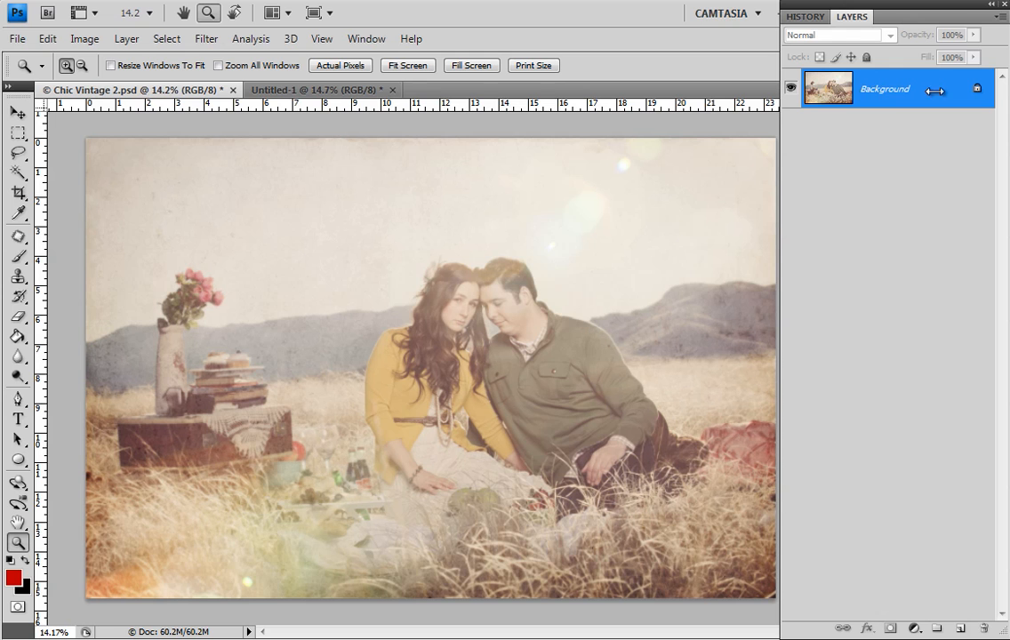
mouse_move(897, 96)
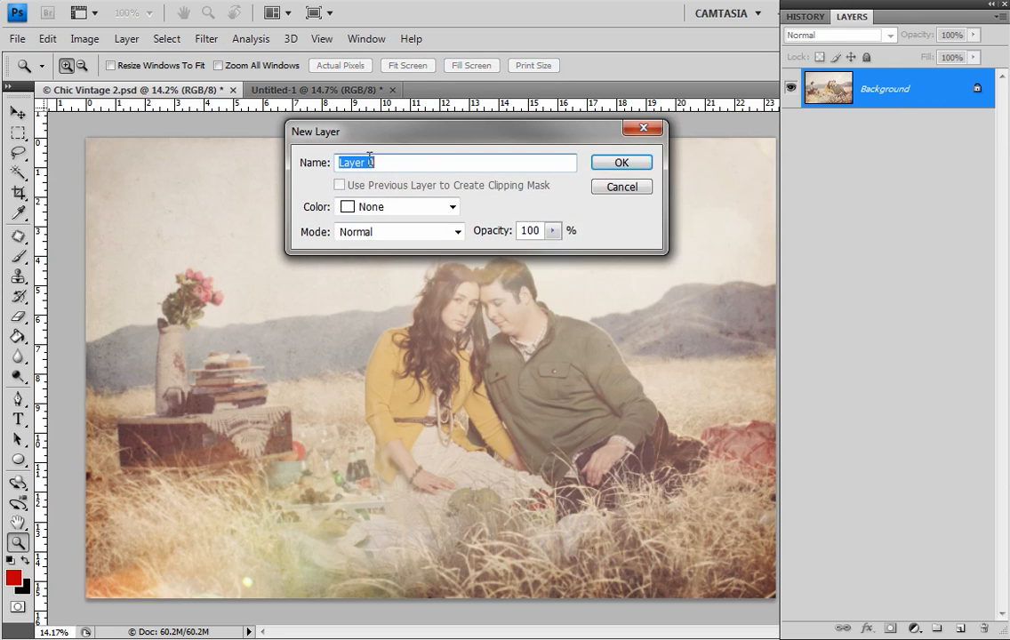
click(621, 162)
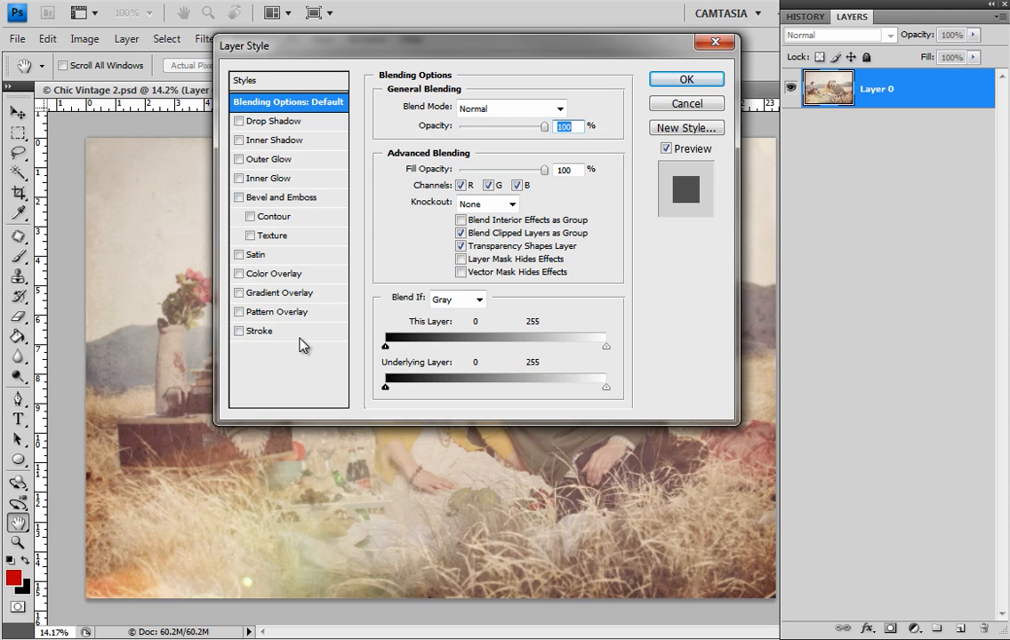
Step: Enable a 50 px Stroke effect on Layer 0 positioned Inside the photo's edges
click(260, 331)
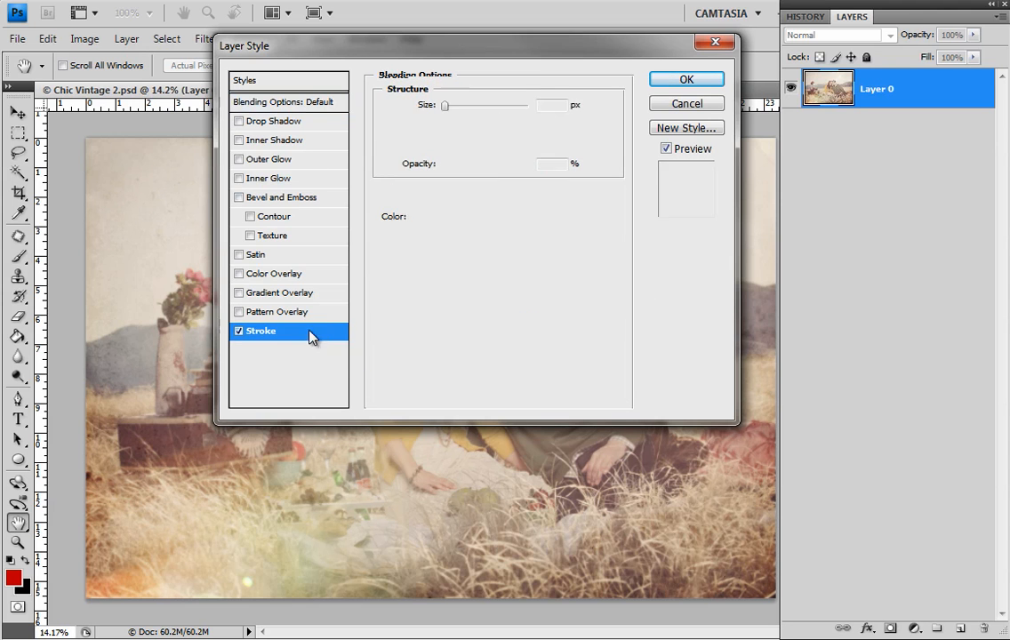
click(238, 274)
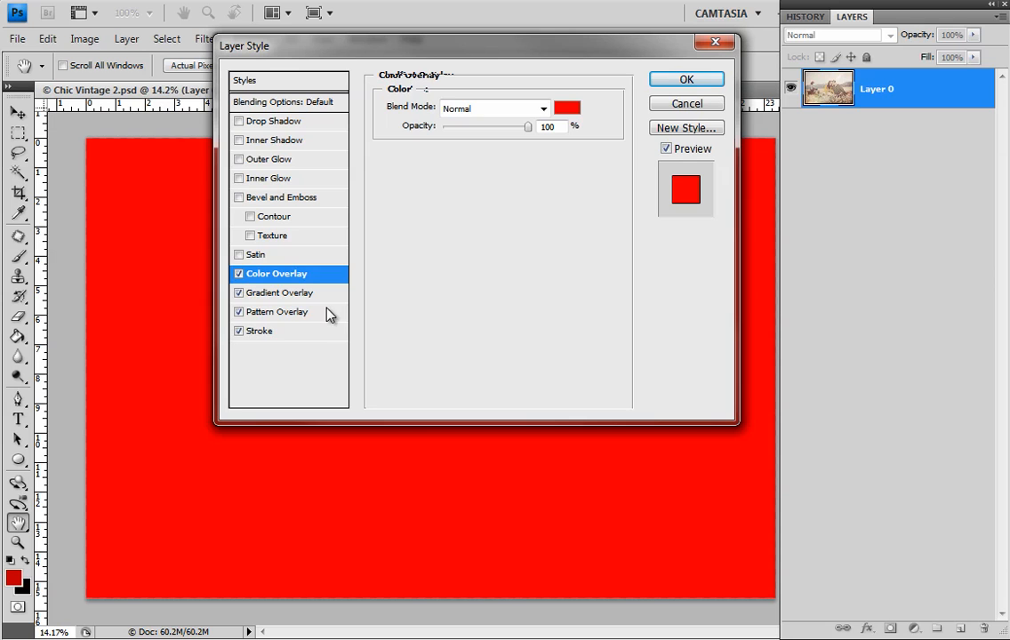
click(260, 331)
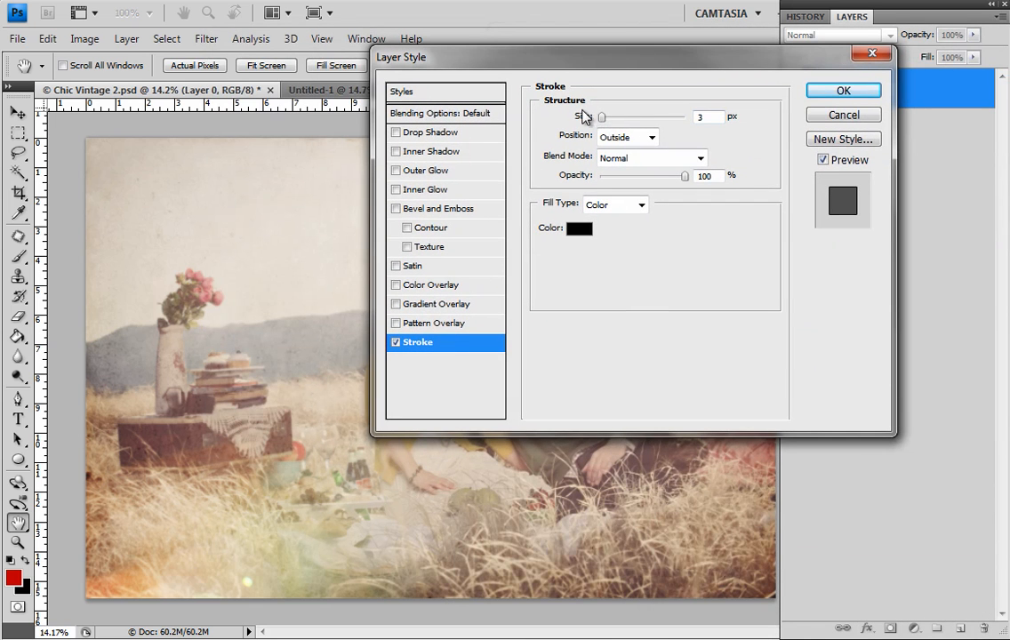
mouse_move(121, 138)
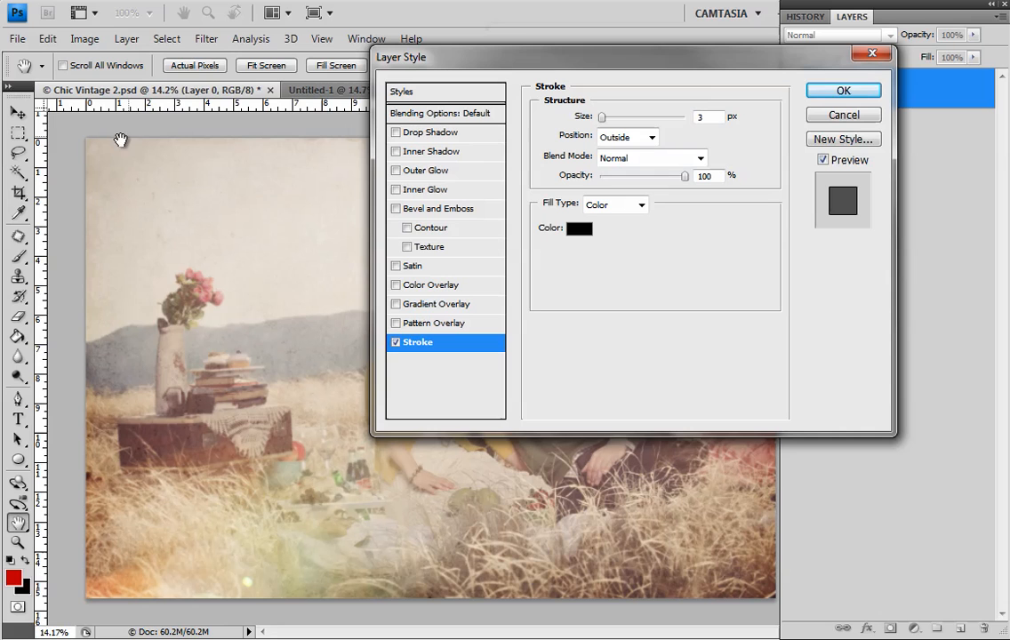
mouse_move(772, 327)
text(25)
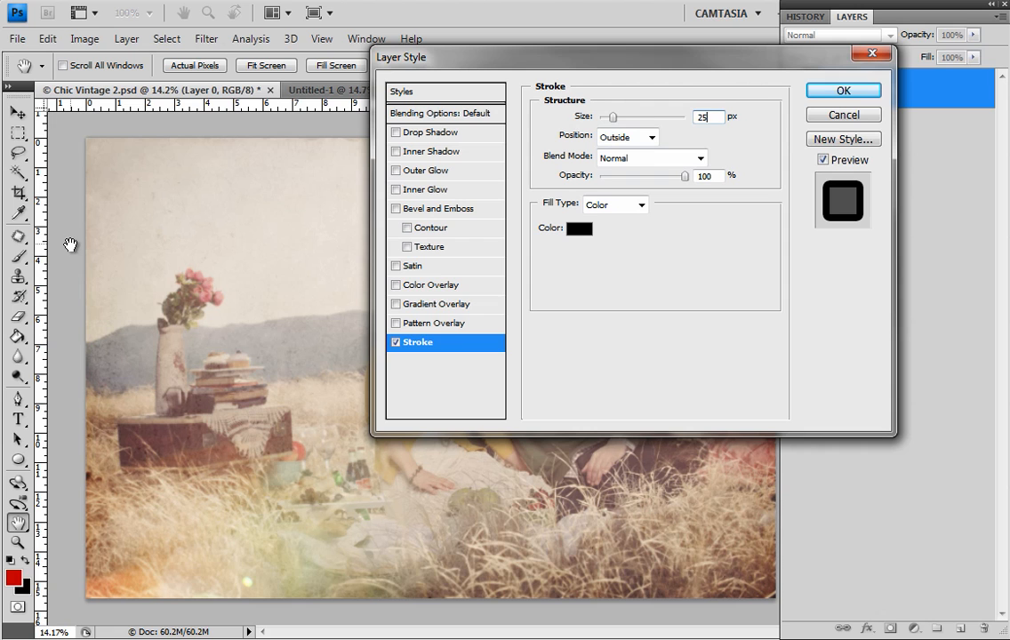
click(653, 135)
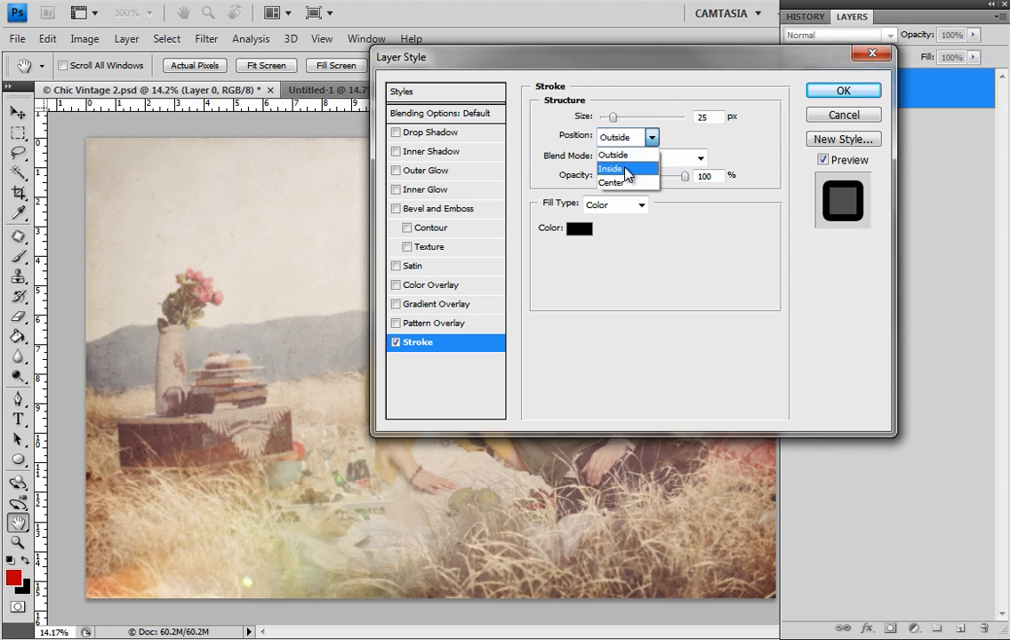
click(612, 169)
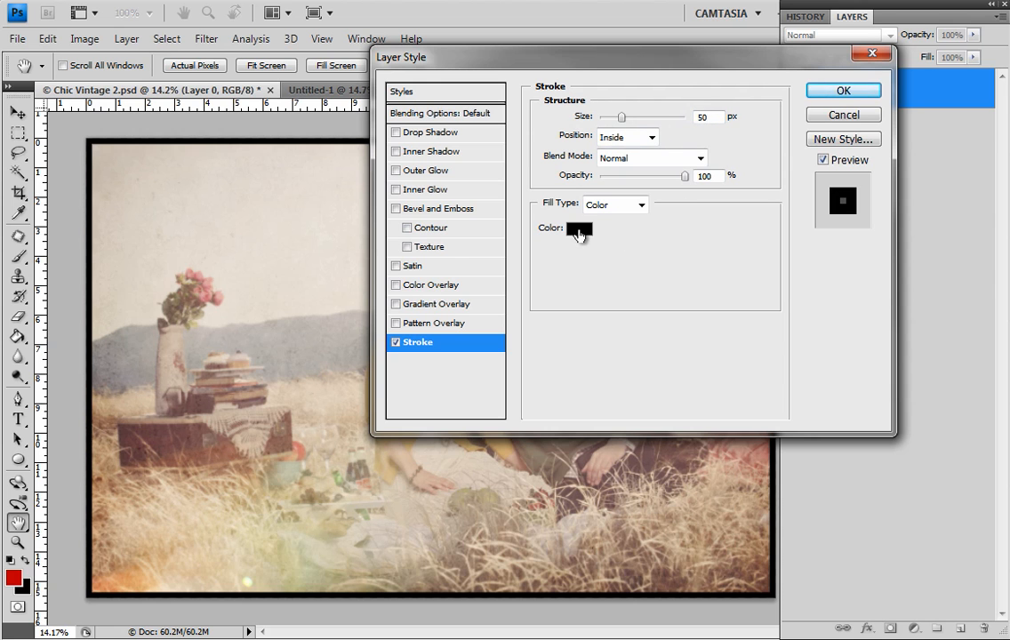
click(581, 228)
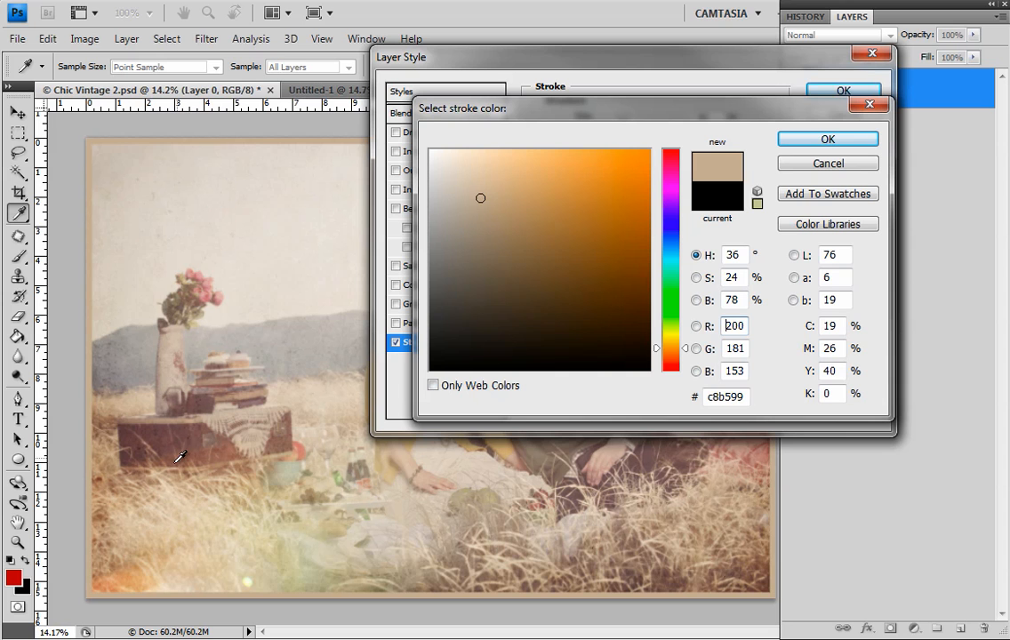
Step: Set the stroke colour to cream (#ddcbaf) and apply the layer style
click(475, 178)
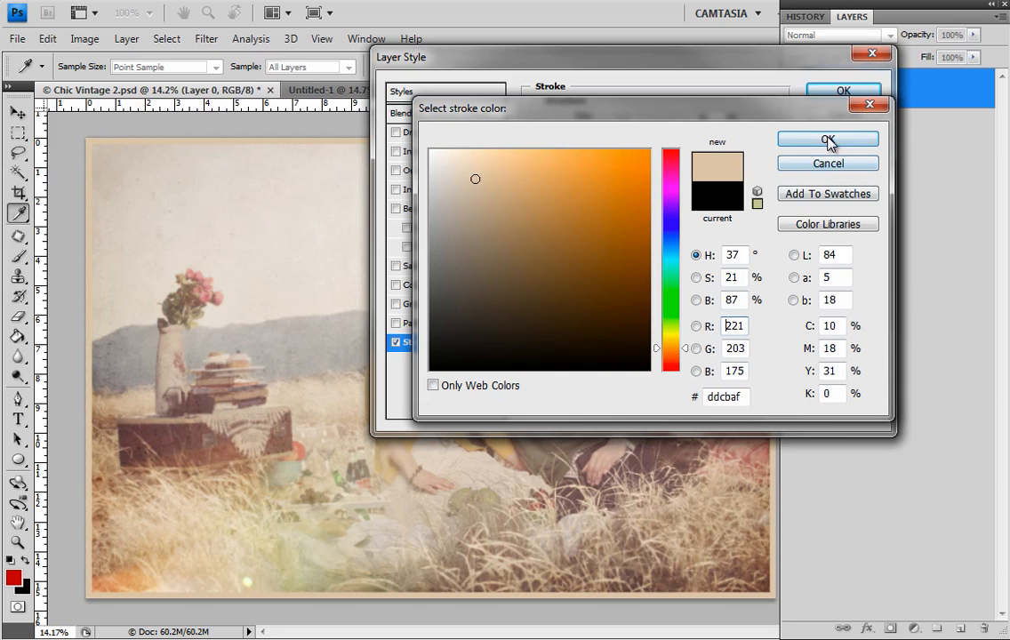
click(829, 139)
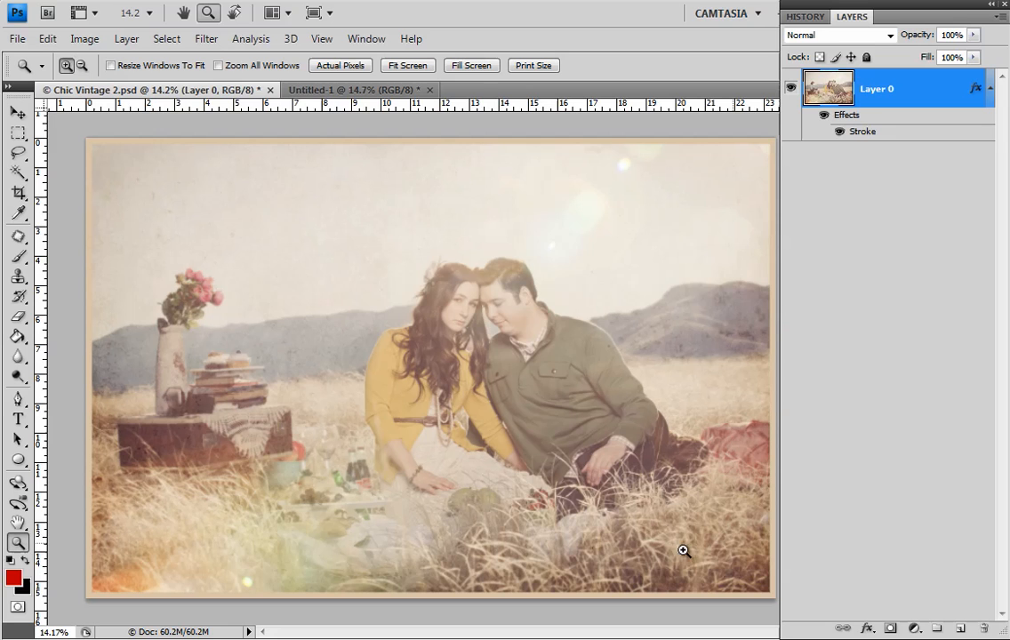
mouse_move(342, 93)
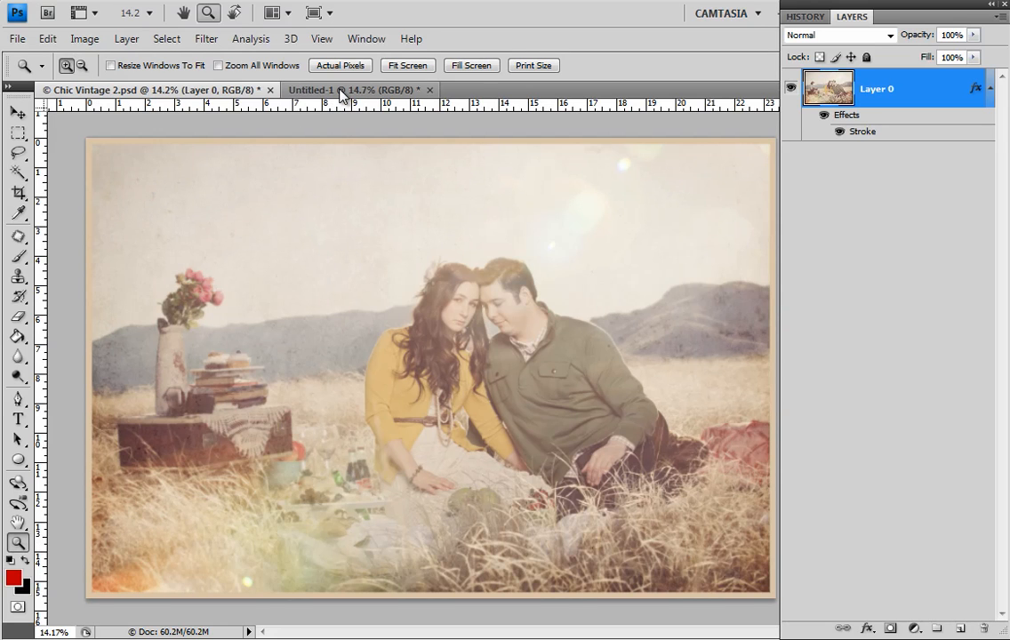
Step: Switch to the blank Untitled-1 document and show the new fill and adjustment layer list
click(329, 89)
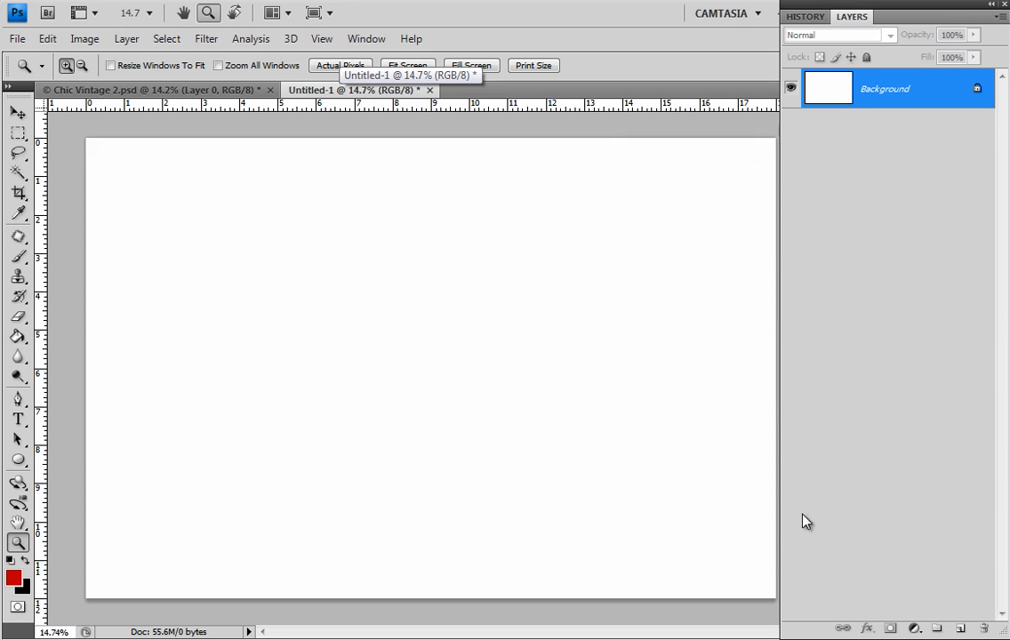
mouse_move(16, 578)
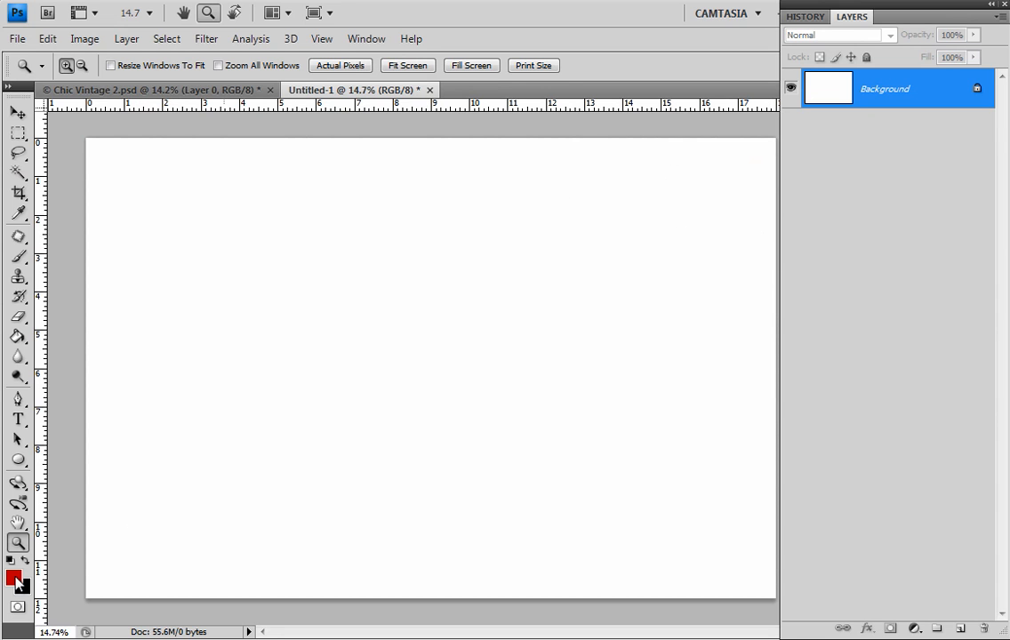
mouse_move(554, 408)
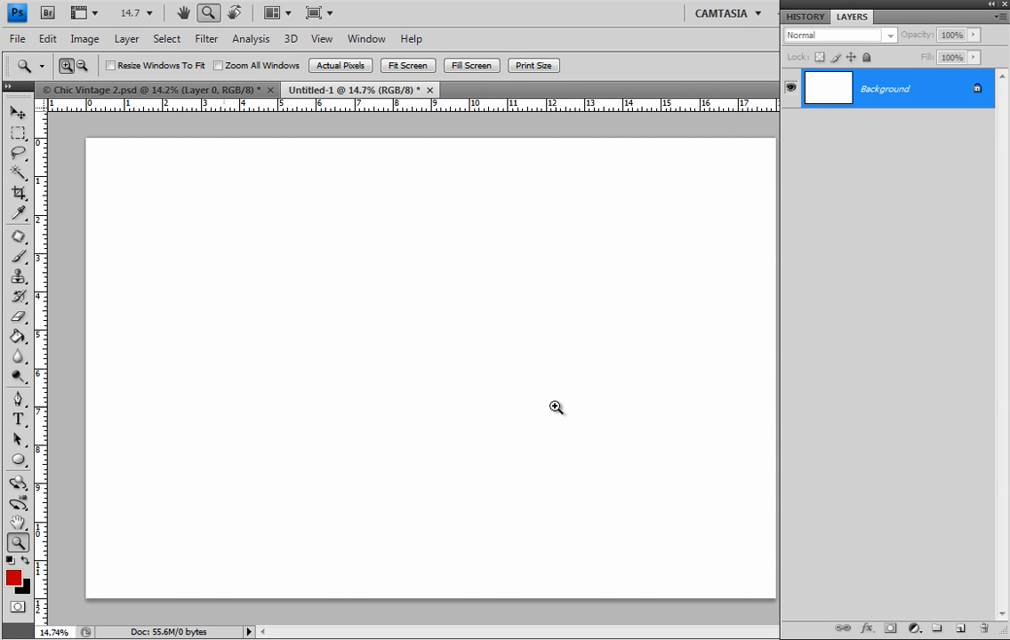
click(916, 628)
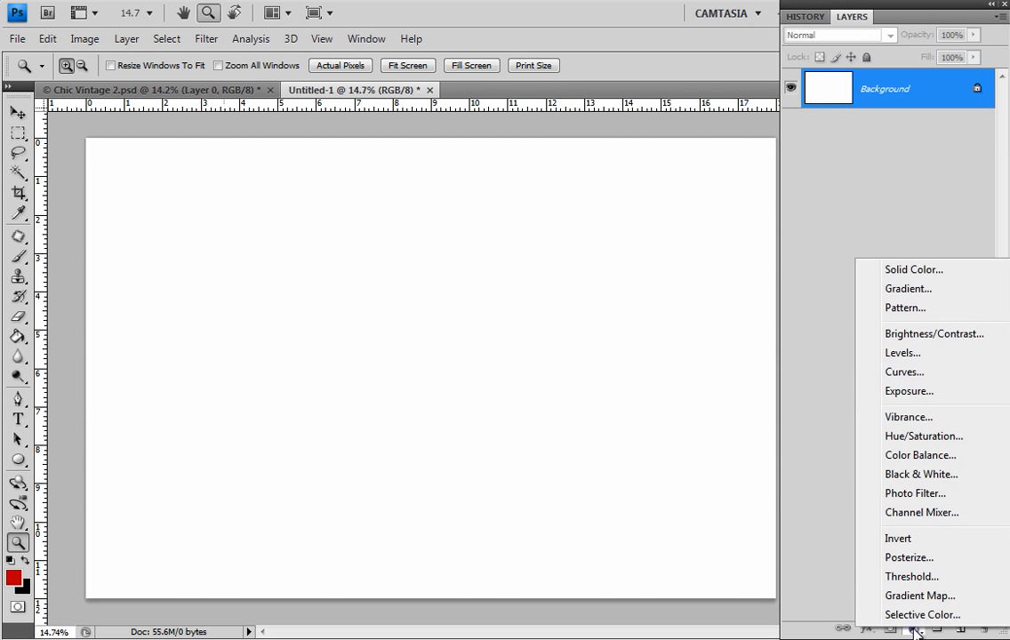
Step: Add a Solid Color fill layer in dark brown (#3d2816) covering the document
click(910, 268)
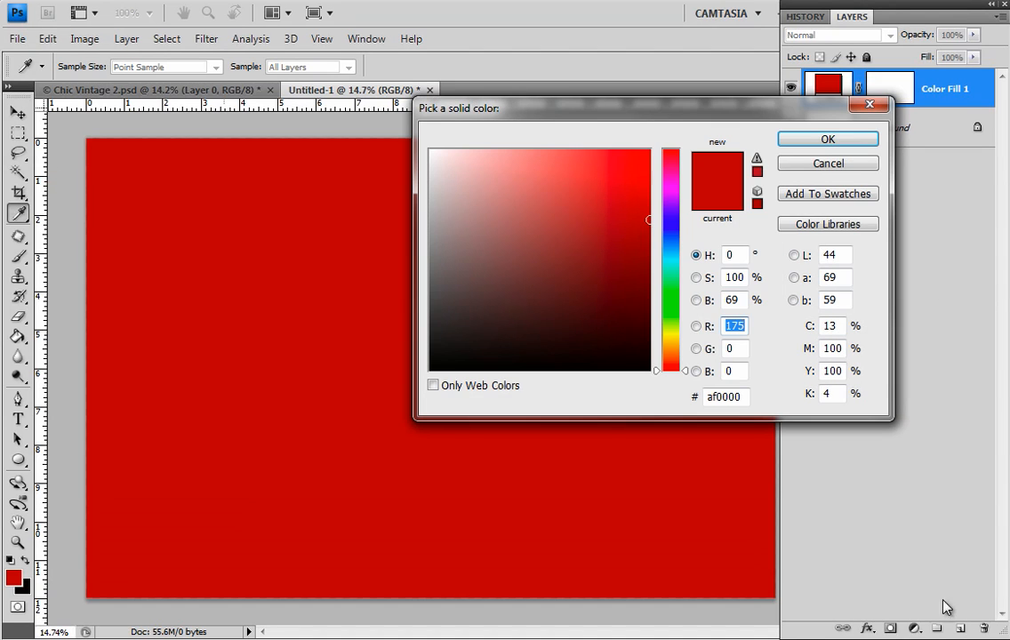
mouse_move(660, 316)
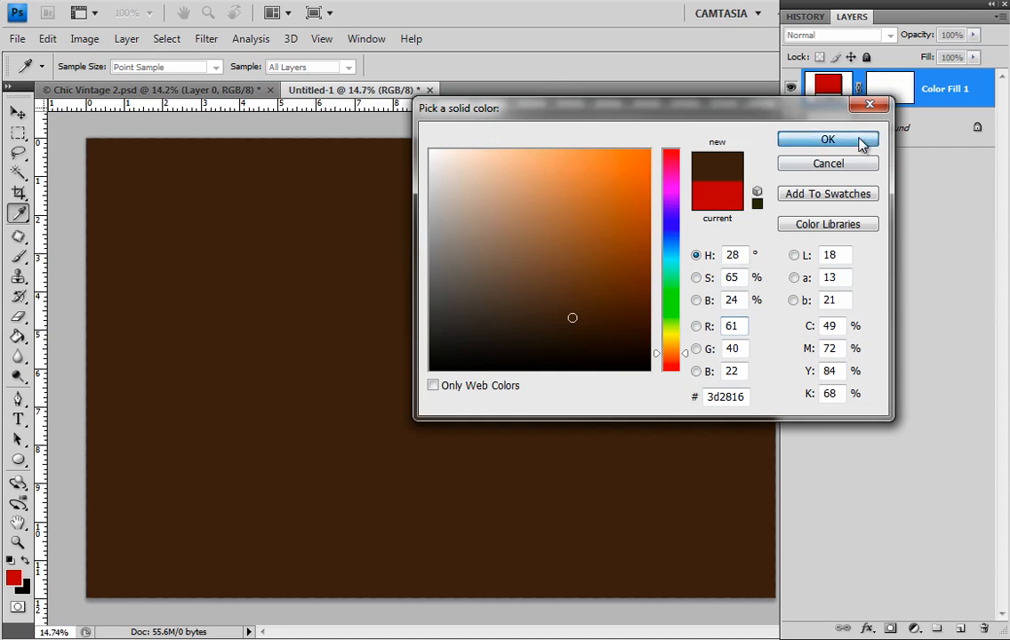
click(829, 139)
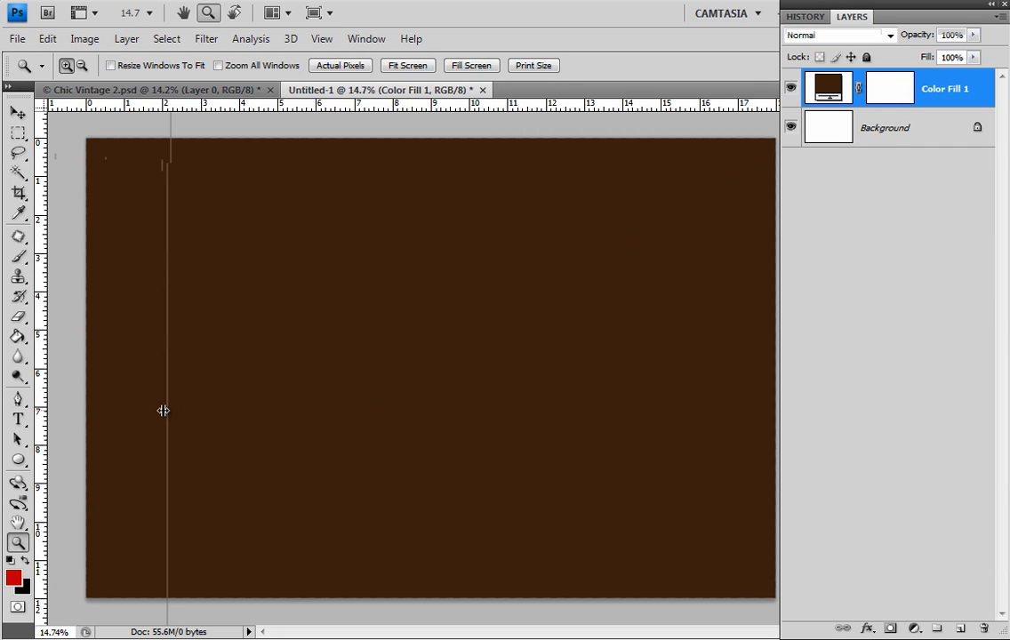
mouse_move(441, 112)
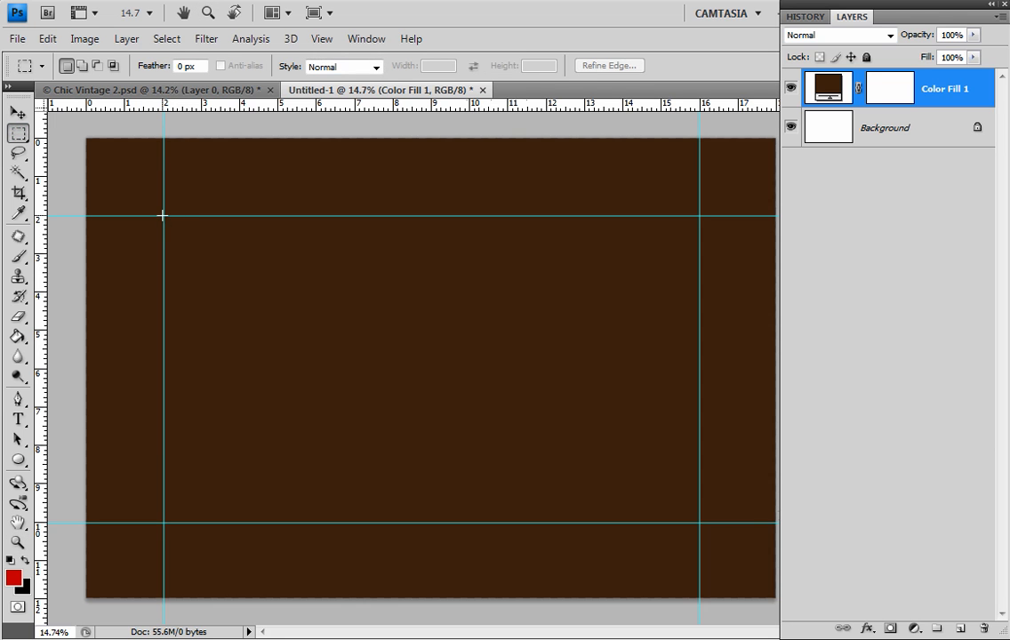
Step: Select a rectangle inside the guides and add an empty Layer 1 above the brown fill
drag(164, 217, 644, 526)
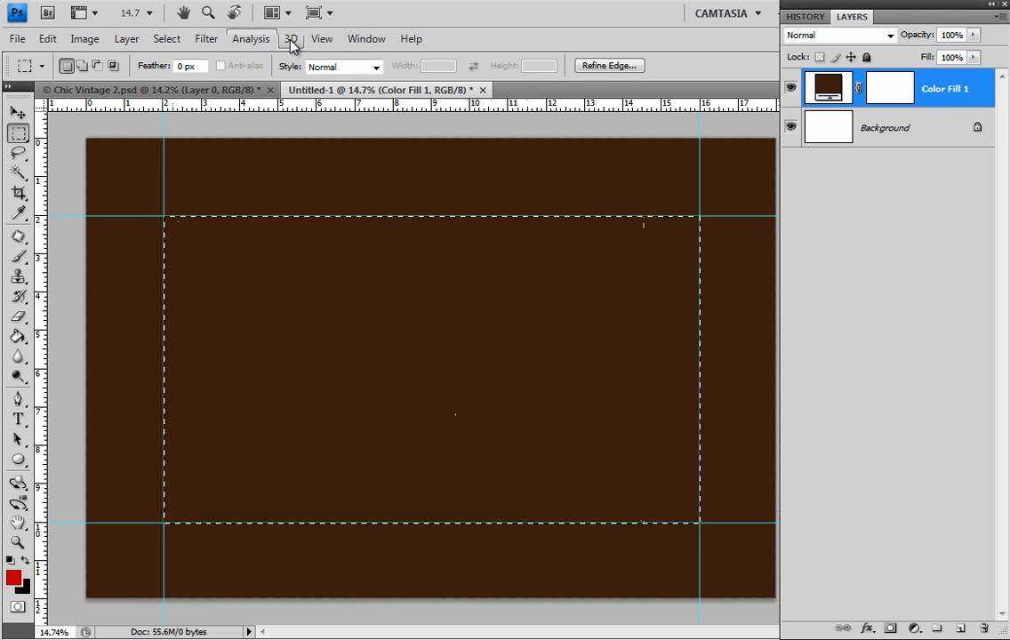
click(320, 40)
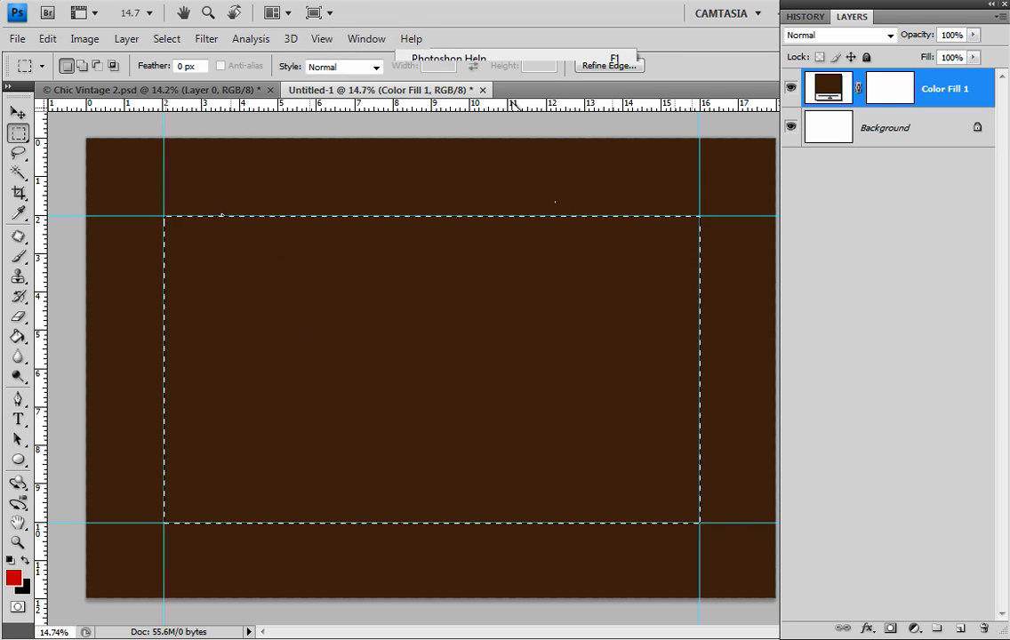
click(961, 626)
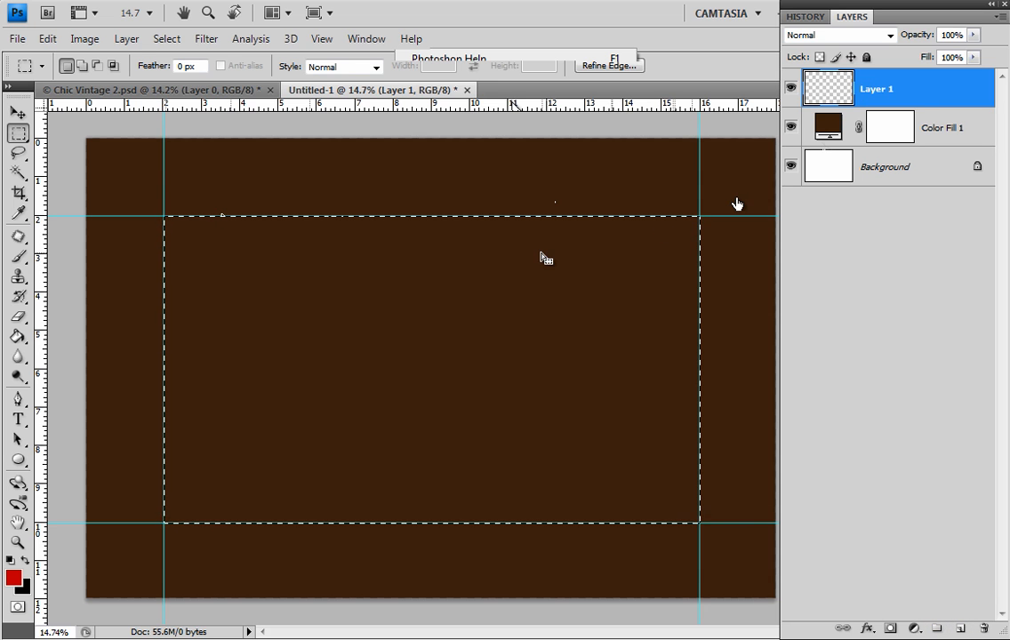
Step: Stroke the selection on Layer 1 with a 50 px teal (#15a2af) line located Inside
right_click(545, 258)
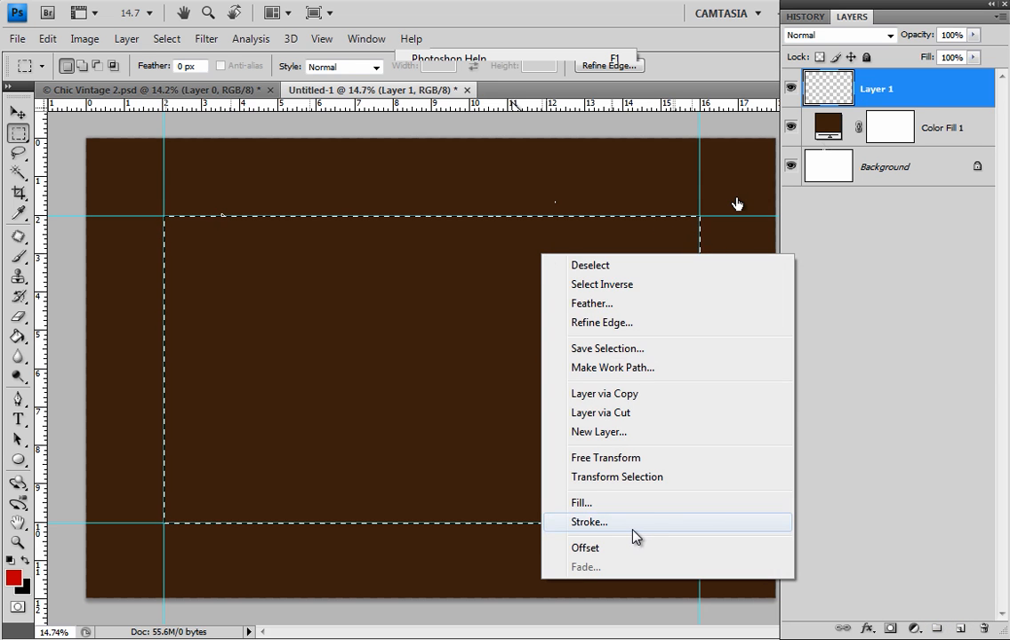
click(589, 523)
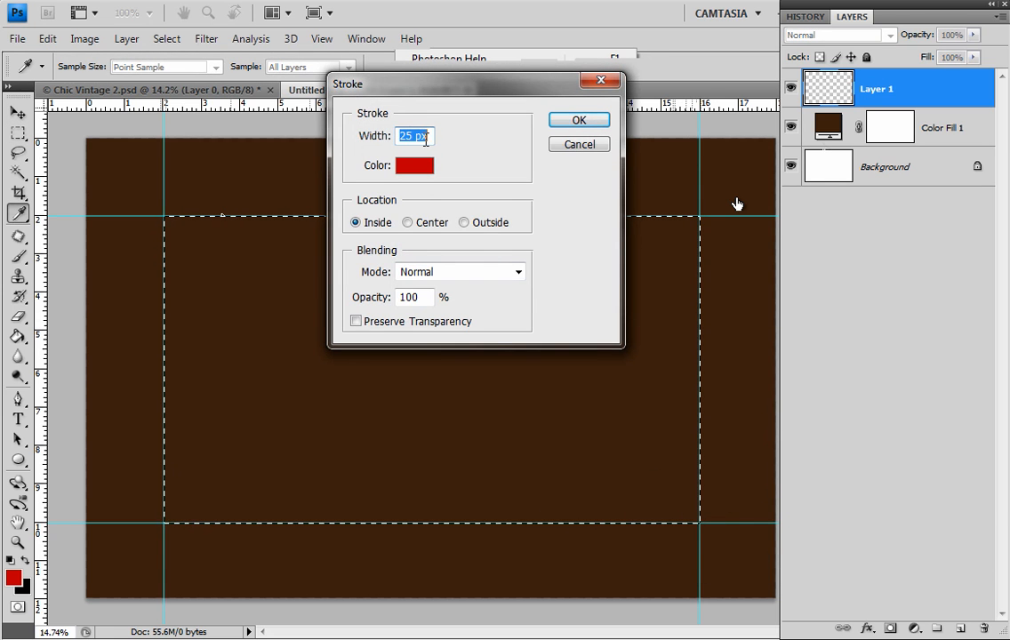
text(50)
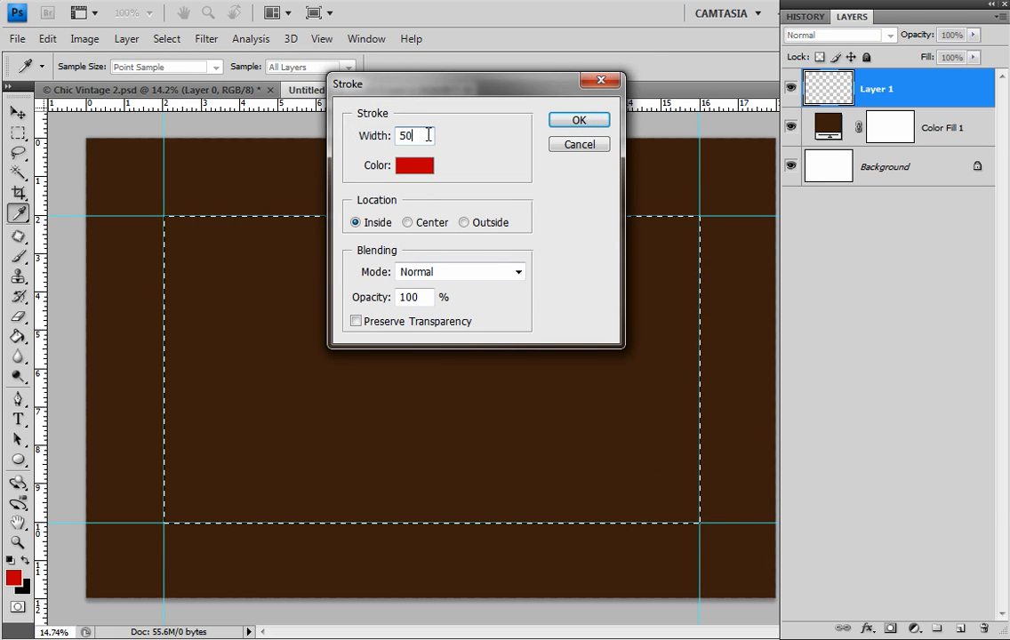
click(414, 166)
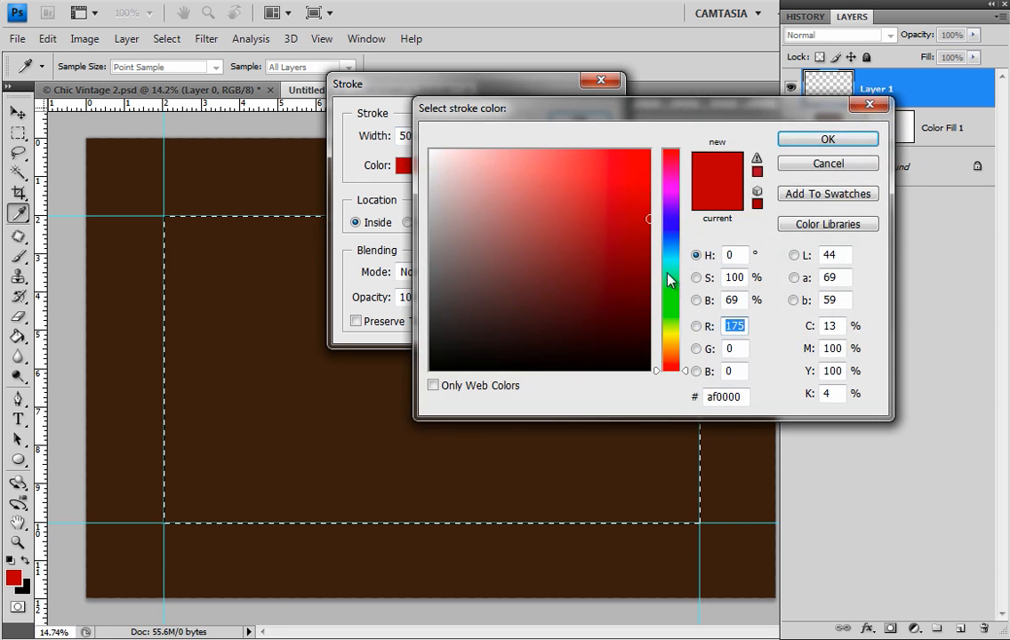
click(669, 252)
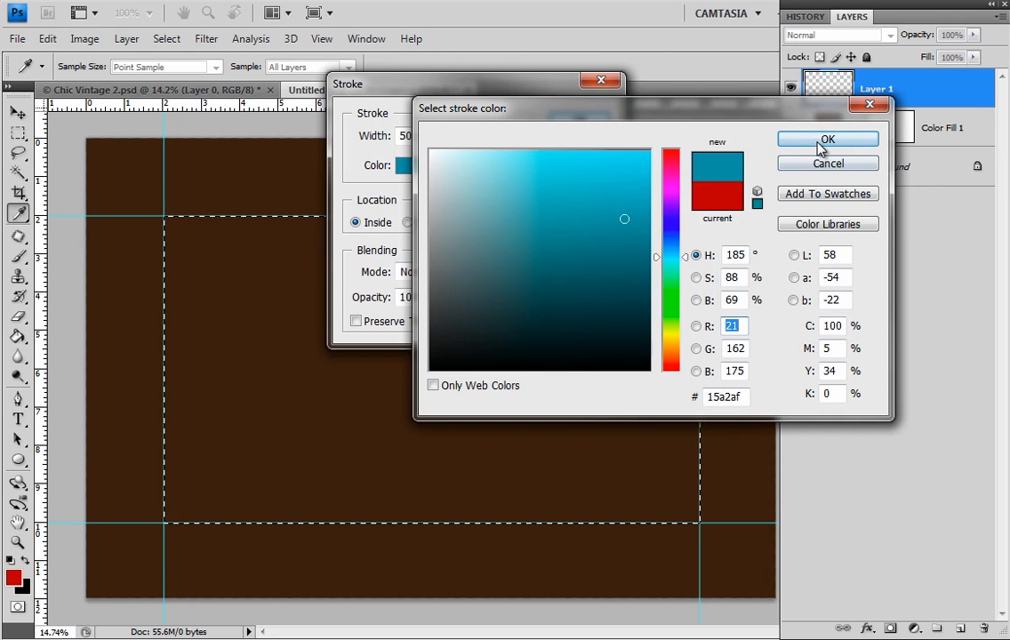
click(829, 139)
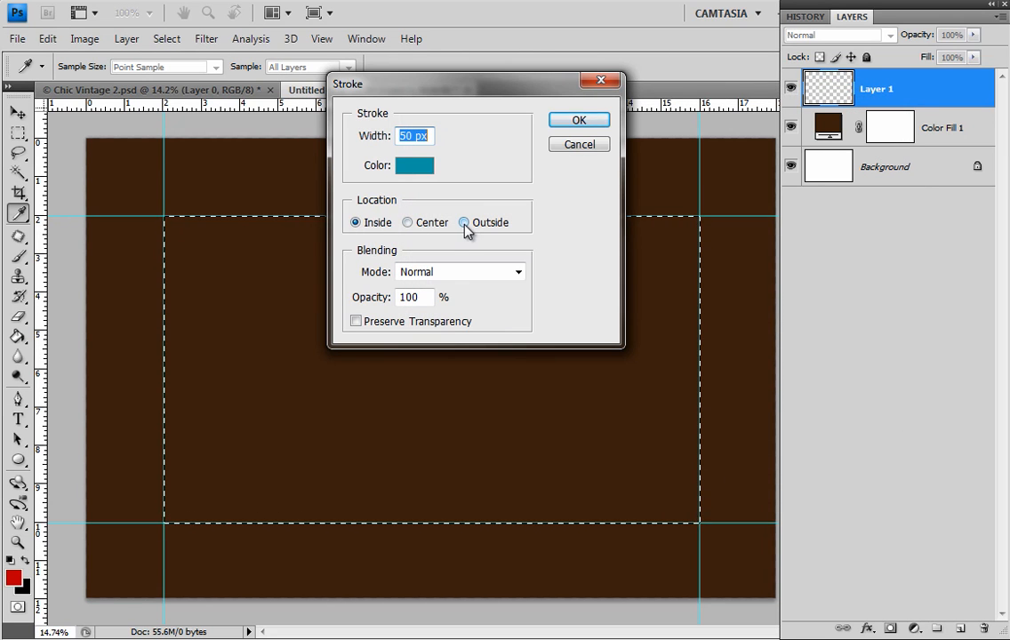
click(354, 222)
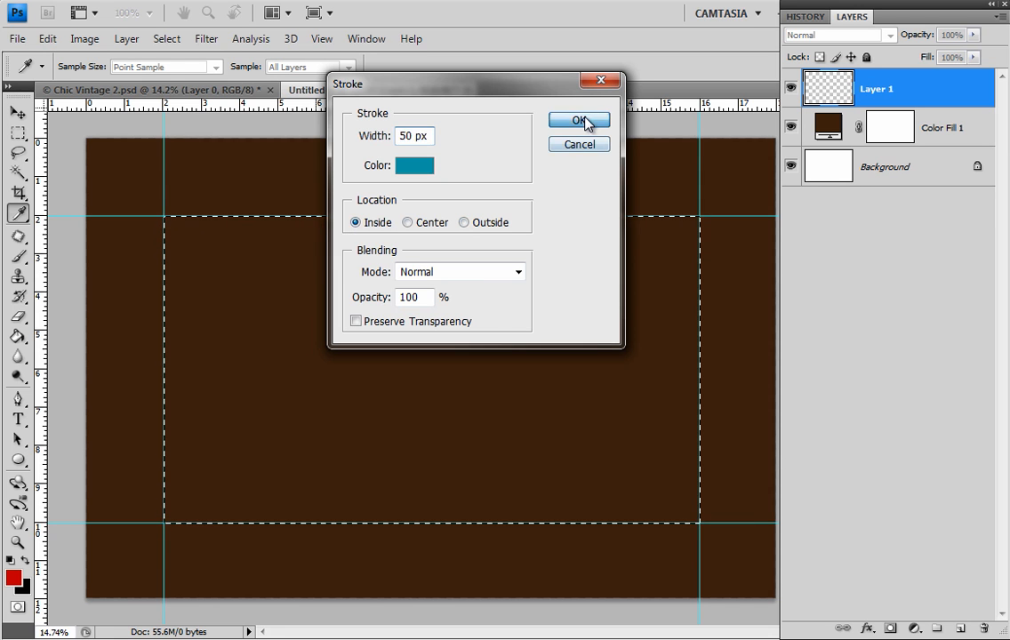
click(580, 121)
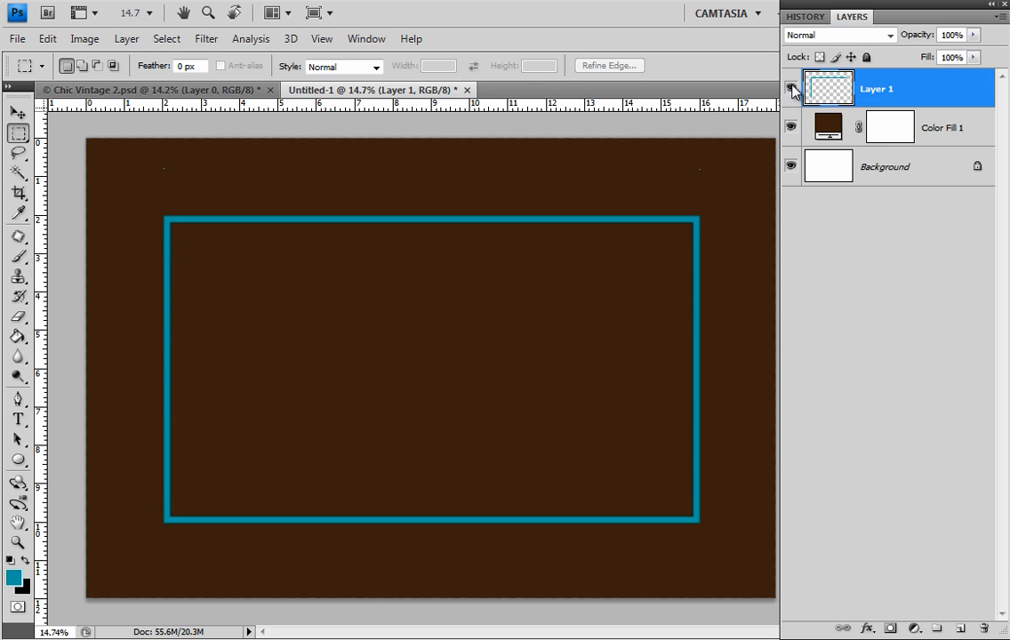
Step: Deselect, hide the guides and put the teal border on Layer 1 into Free Transform
click(15, 112)
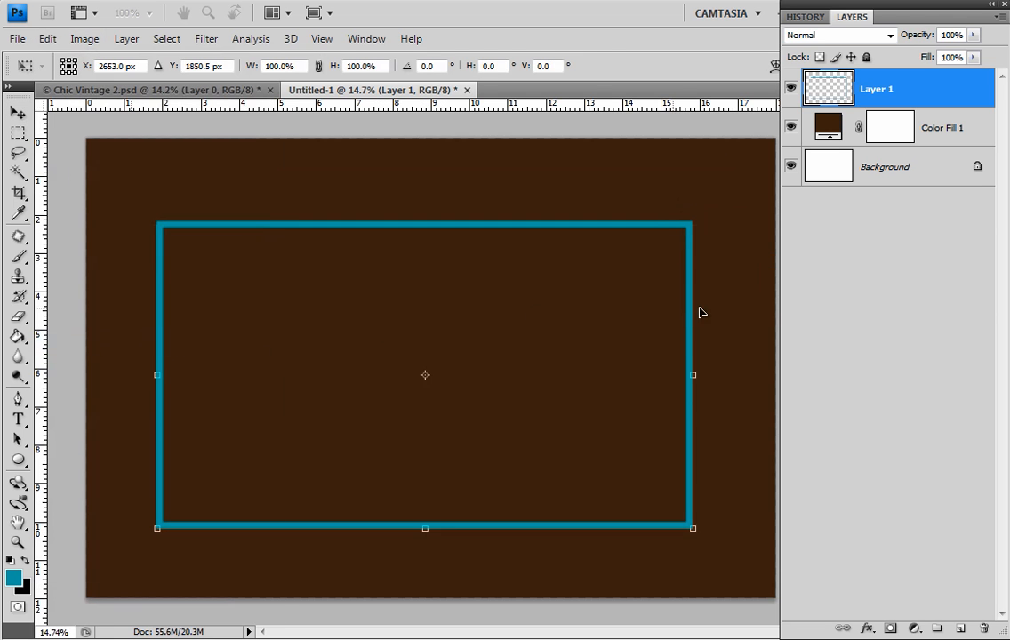
mouse_move(612, 296)
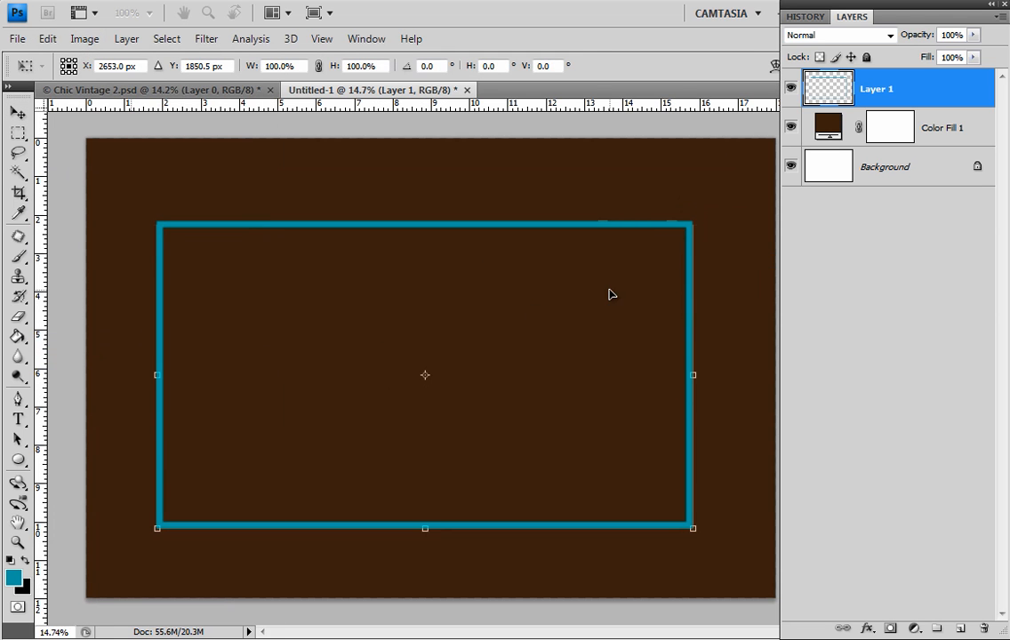